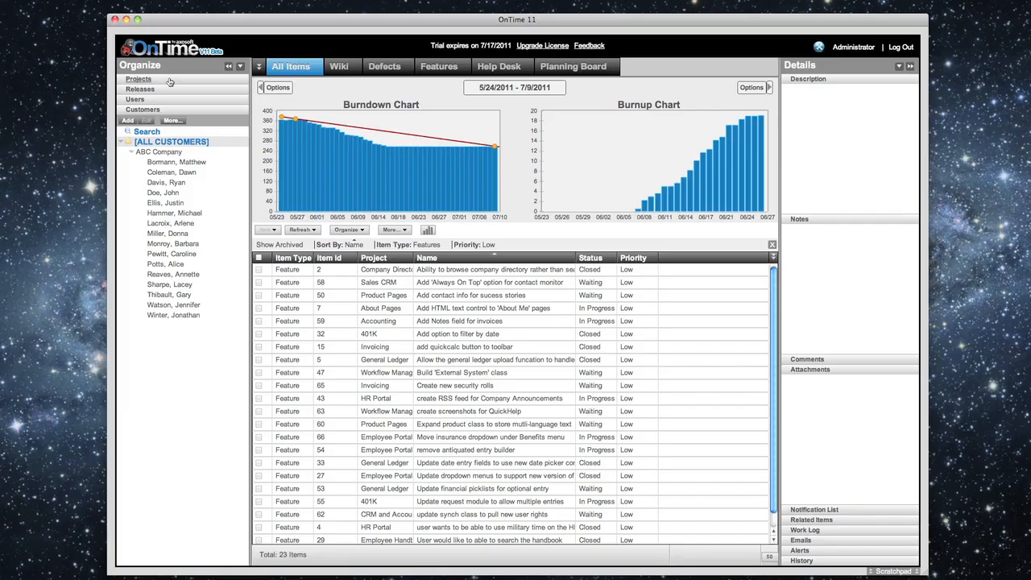
Expand the Projects and Releases trees in Organize and show the Features list
{"action": "left_click", "coordinate": [138, 78]}
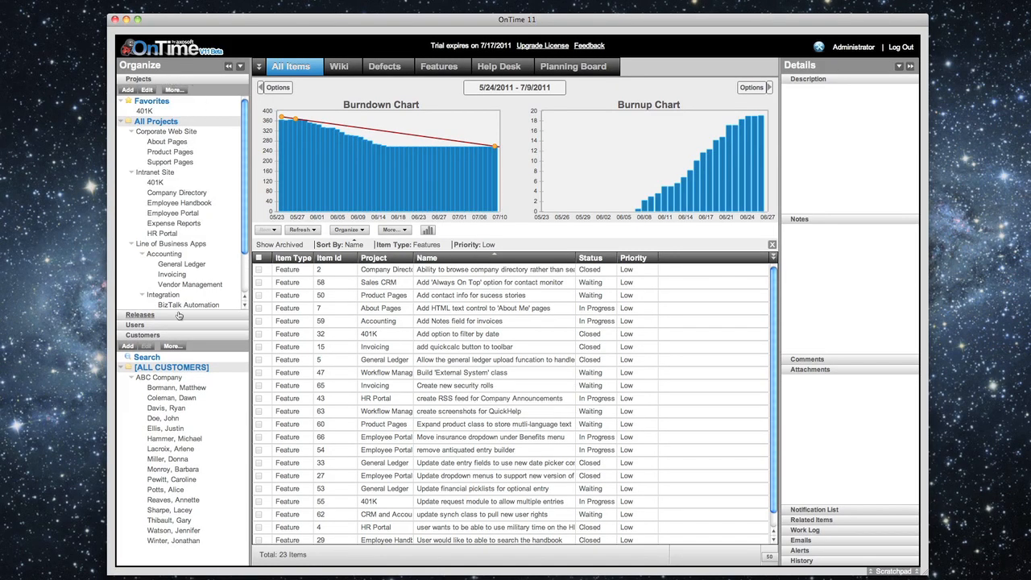
{"action": "left_click", "coordinate": [140, 314]}
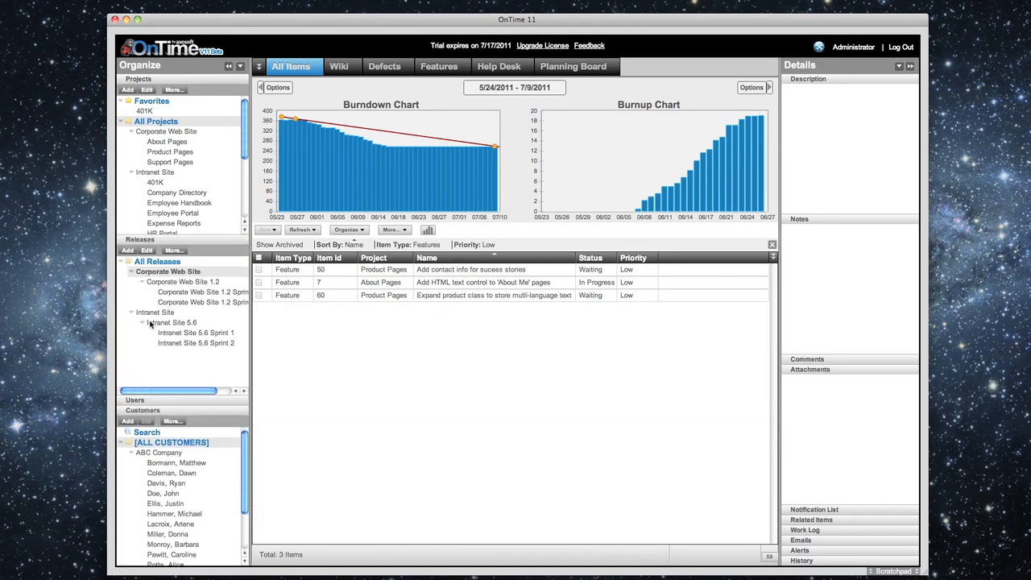
{"action": "left_click", "coordinate": [439, 66]}
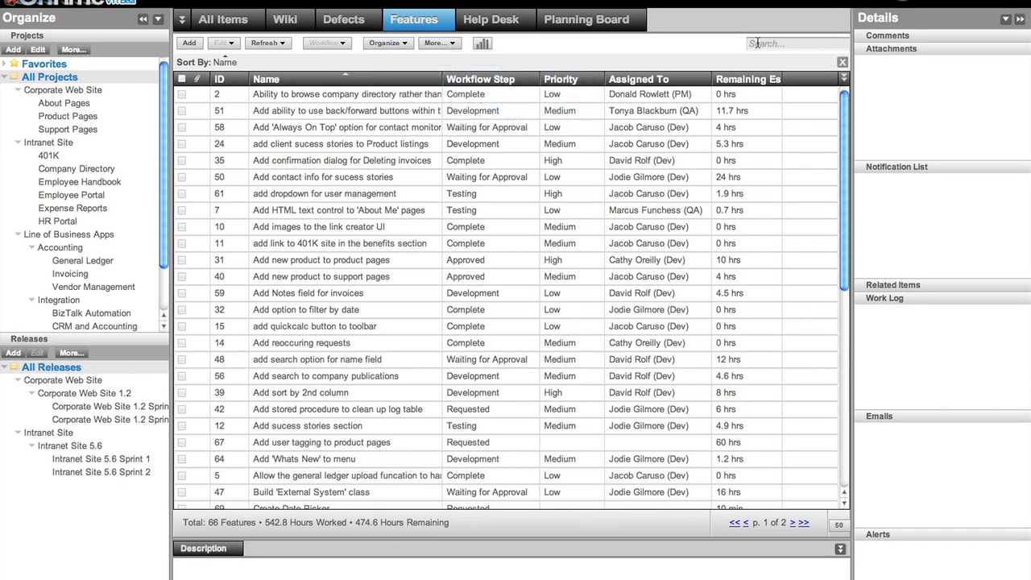
Search the Features list for "Add new" to show its 8 matching items
{"action": "type", "text": "Add new"}
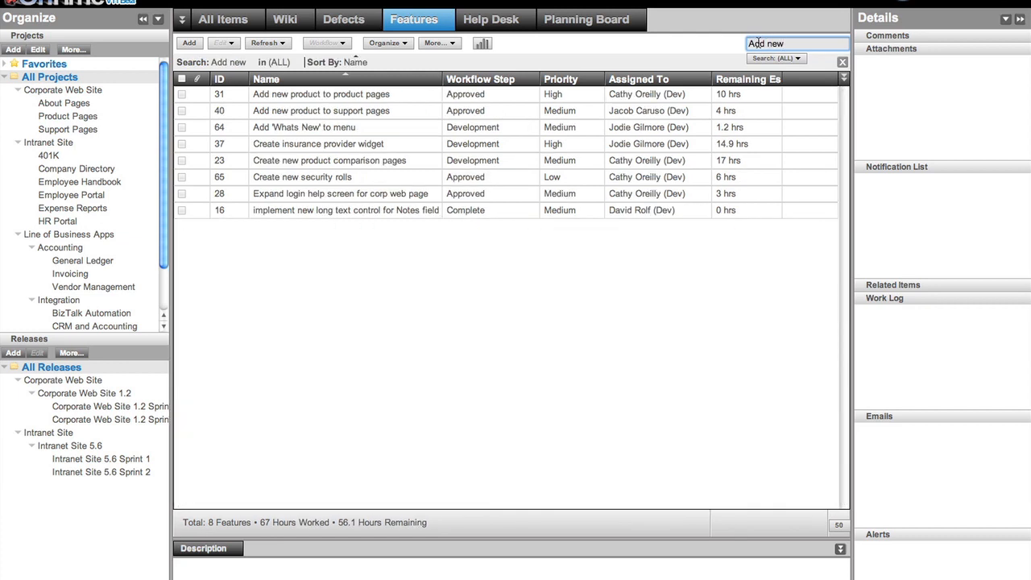